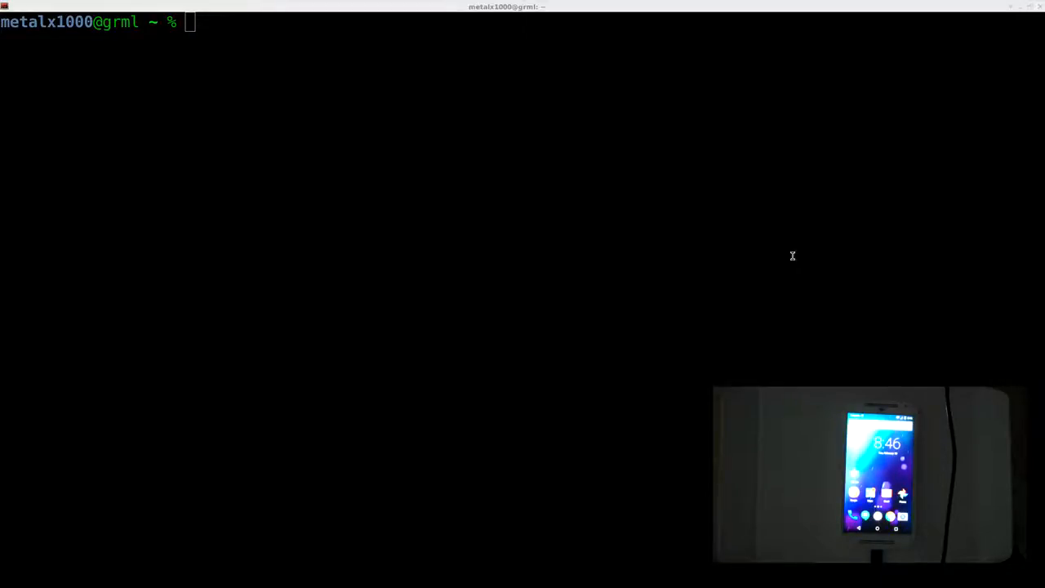
- Install android-tools-fastboot, android-tools-adb and abootimg with aptitude, finding them already present
{"action": "type", "text": "sudo aptitude install android-tools-fastboot android-tools-adb abootimg"}
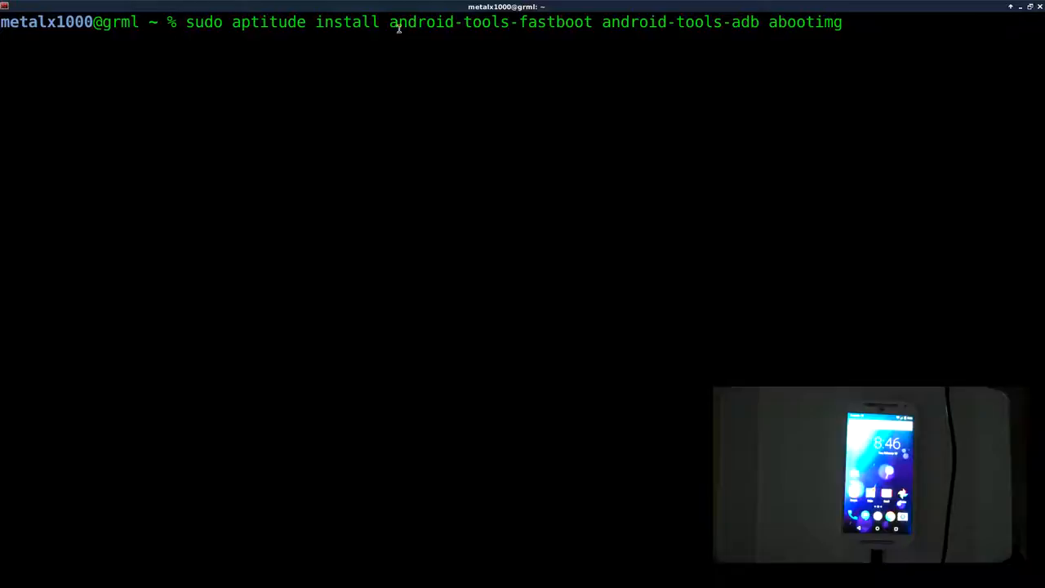
{"action": "double_click", "coordinate": [490, 22]}
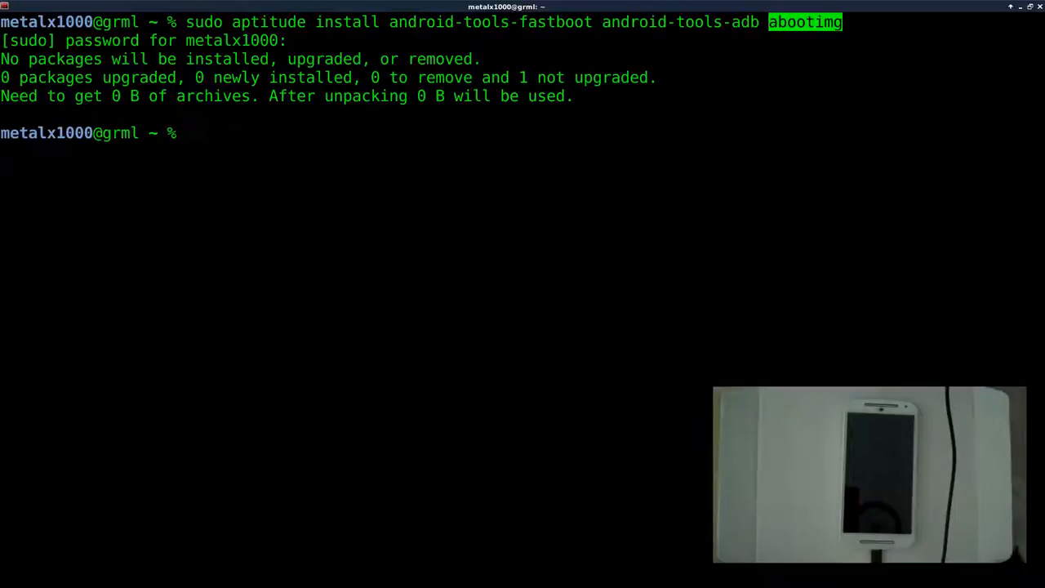
- Enter 'sudo adb reboot bootloader' to send the phone into its bootloader
{"action": "type", "text": "sudo"}
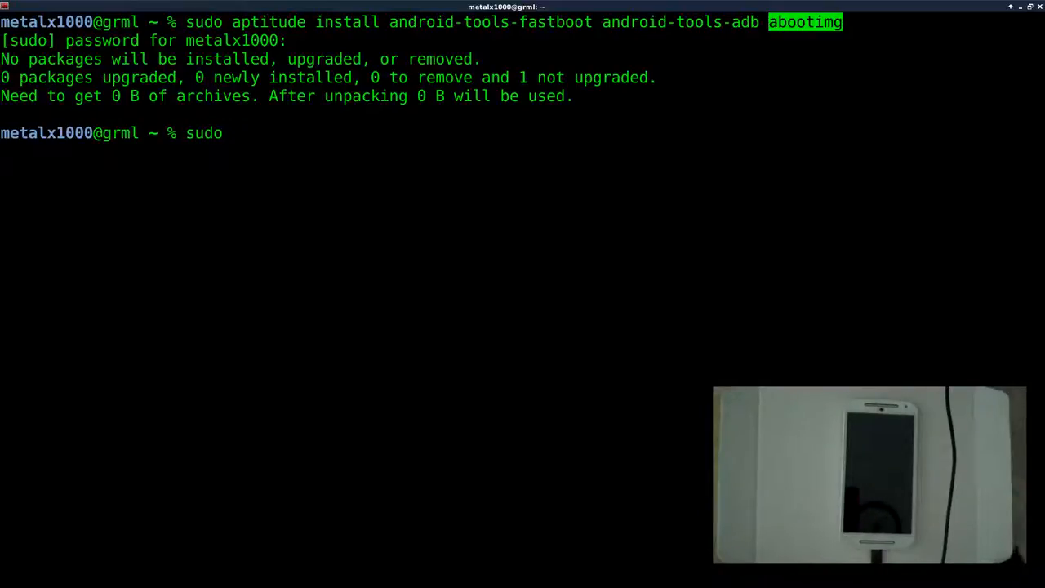
{"action": "type", "text": "adb"}
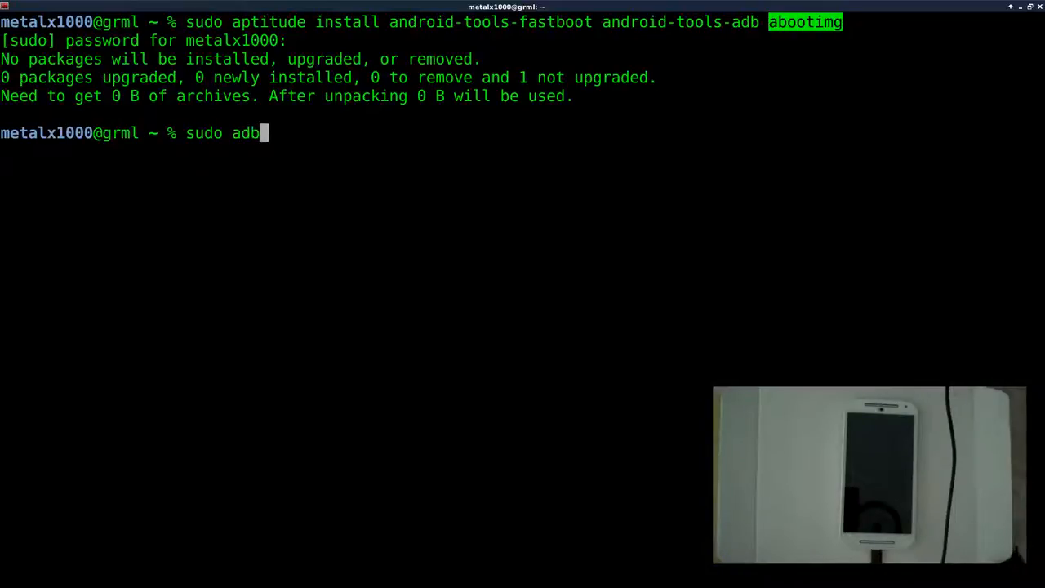
{"action": "type", "text": "reboot b"}
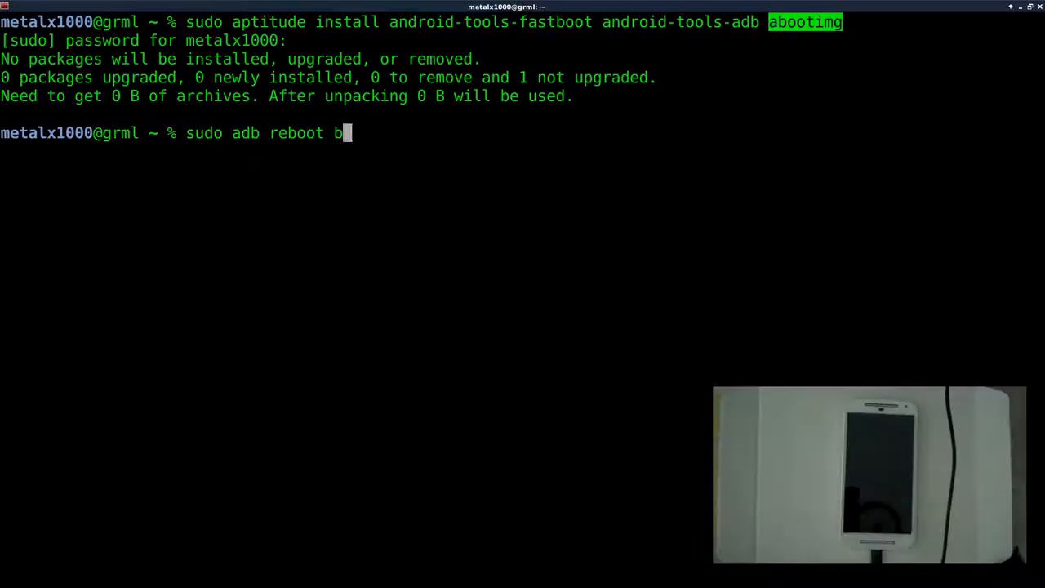
{"action": "type", "text": "ootloader"}
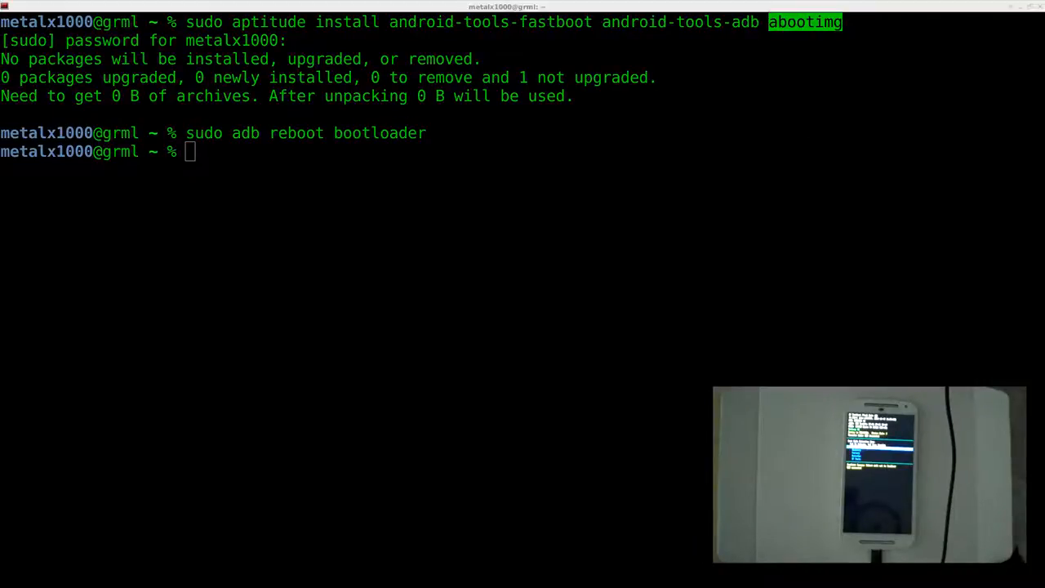
{"action": "type", "text": "sudo fastboot oem get_unlock_data"}
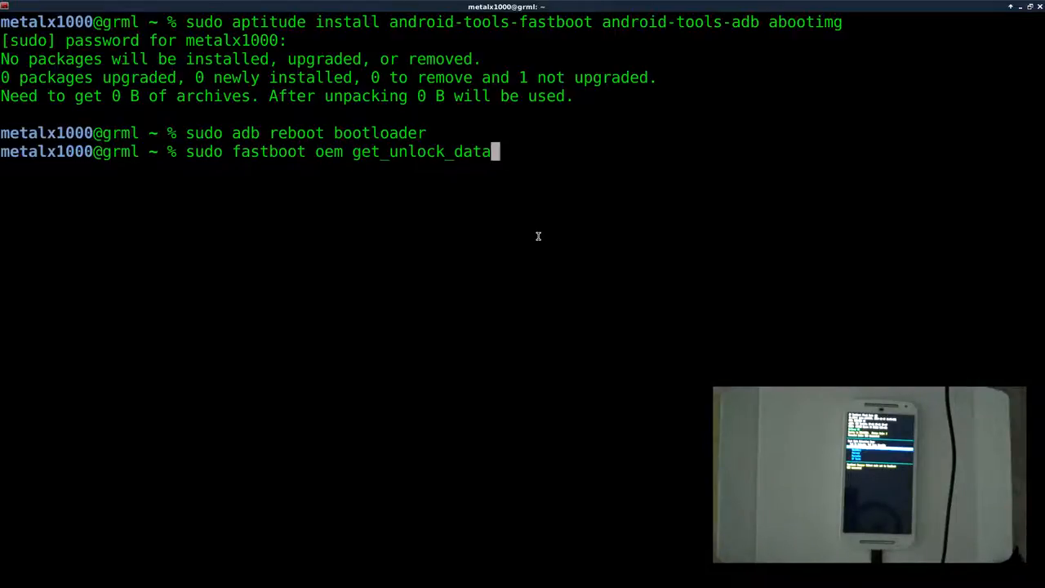
{"action": "key", "text": "BackSpace"}
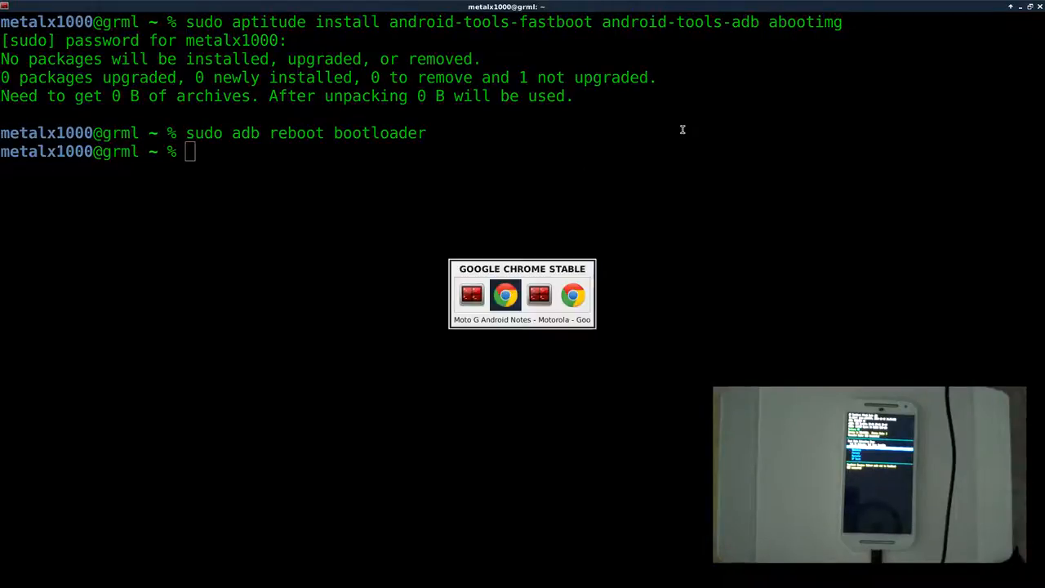
- In Chrome, accept the Step 1 bootloader risks and continue to Step 2
{"action": "left_click", "coordinate": [506, 295]}
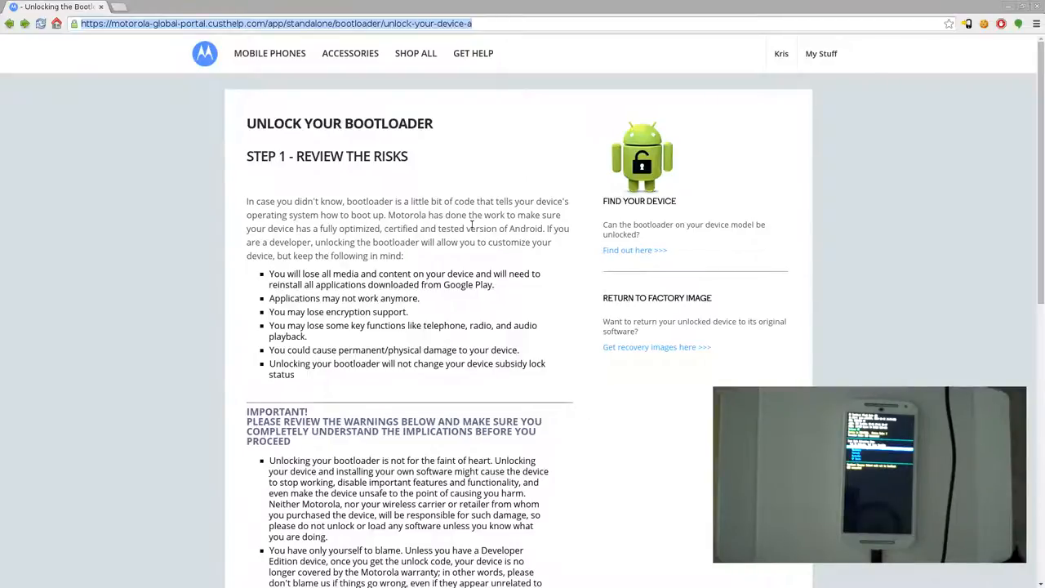
{"action": "scroll", "scroll_direction": "down", "scroll_amount": 3}
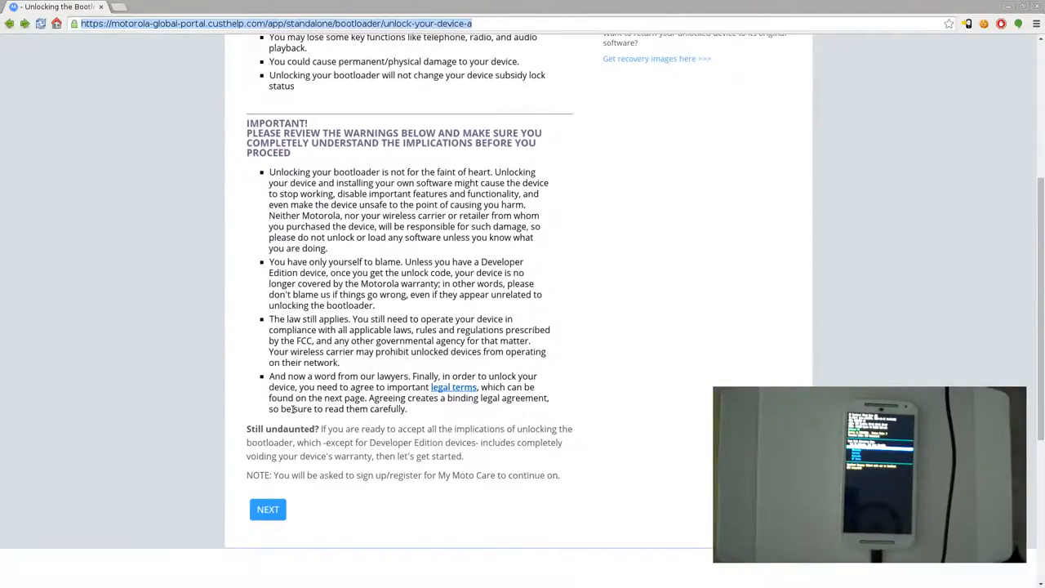
{"action": "left_click", "coordinate": [267, 508]}
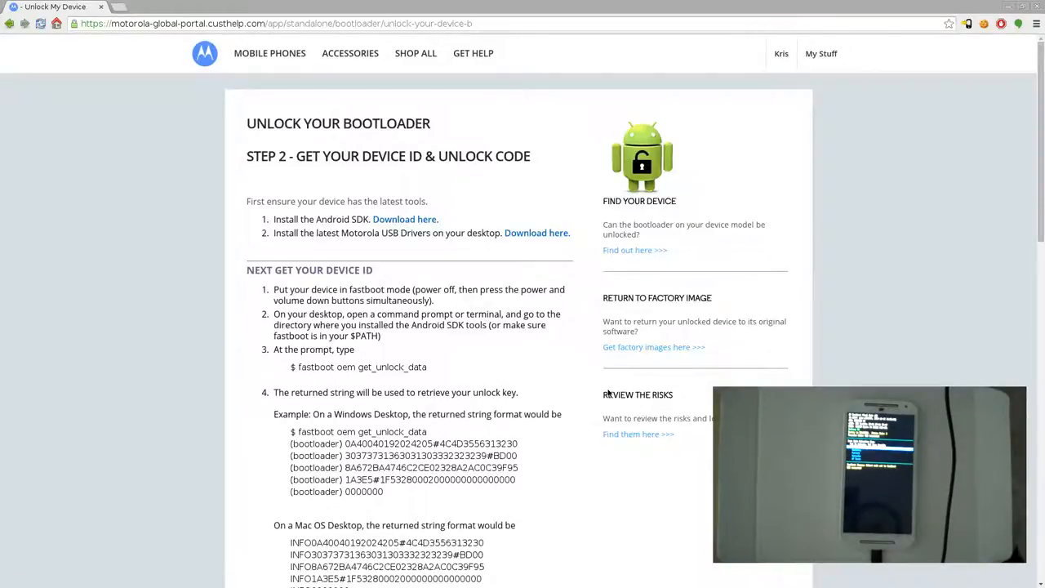
- Enter the sample combined unlock string and scroll to the Legal Agreement and Warning
{"action": "scroll", "scroll_direction": "down", "scroll_amount": 3}
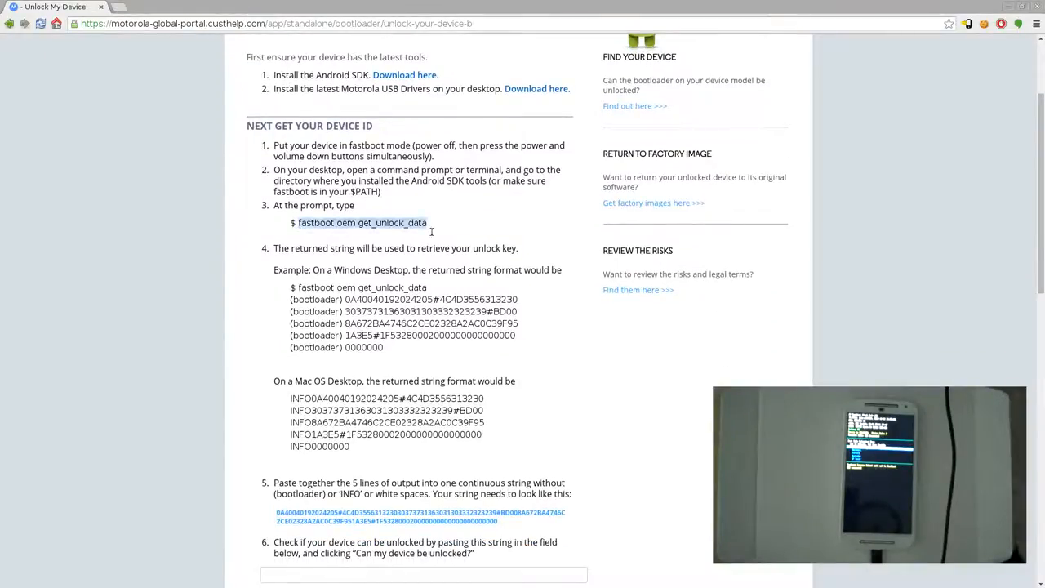
{"action": "mouse_move", "coordinate": [411, 241]}
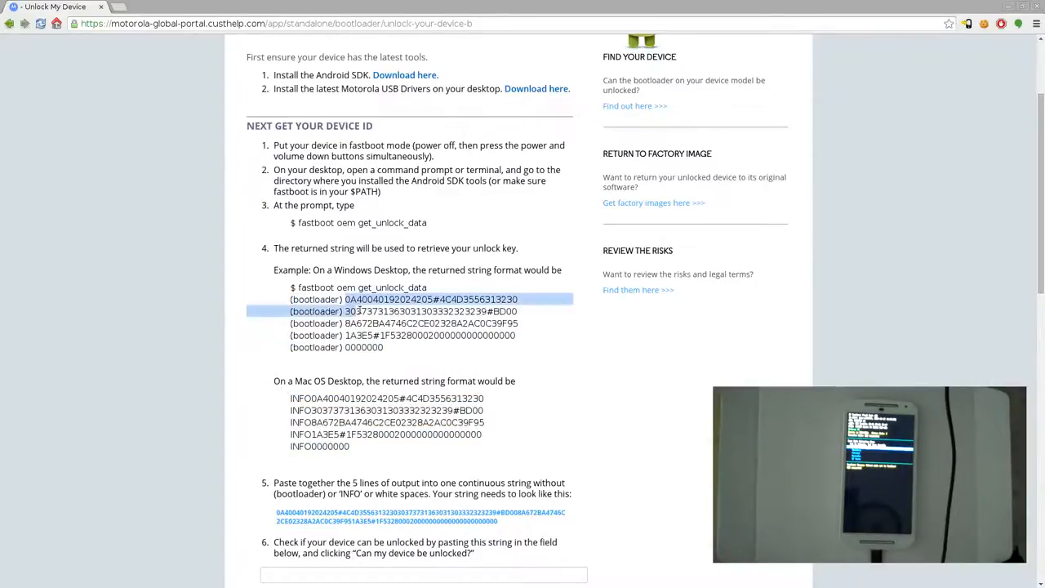
{"action": "left_click", "coordinate": [289, 305]}
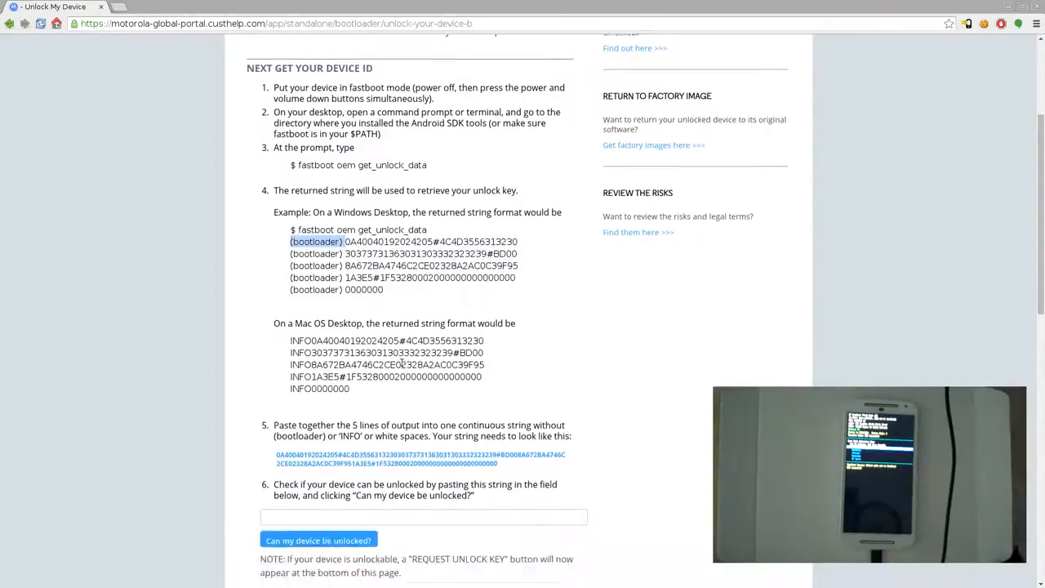
{"action": "scroll", "scroll_direction": "down", "scroll_amount": 3}
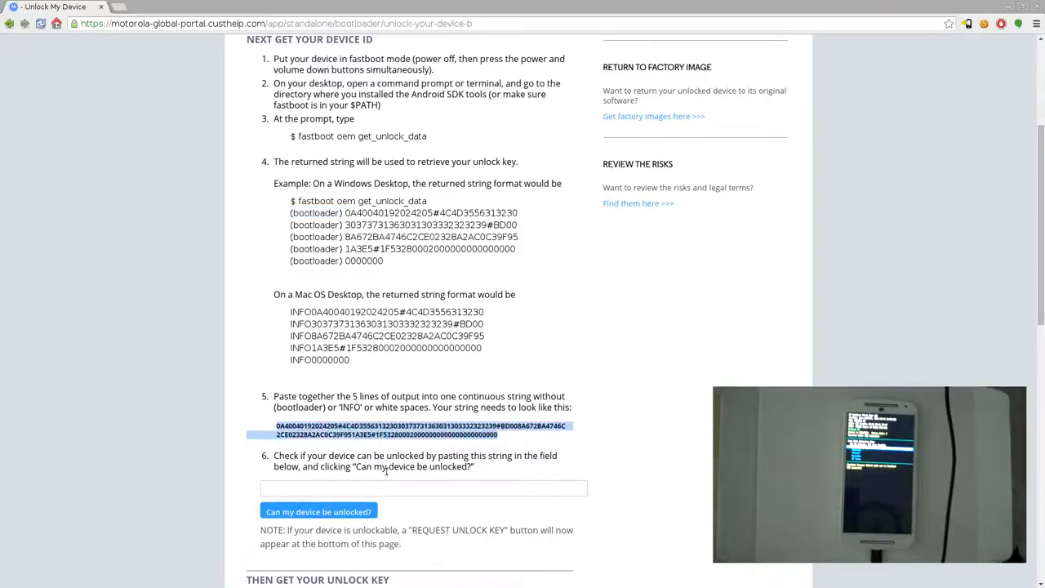
{"action": "left_click", "coordinate": [423, 487]}
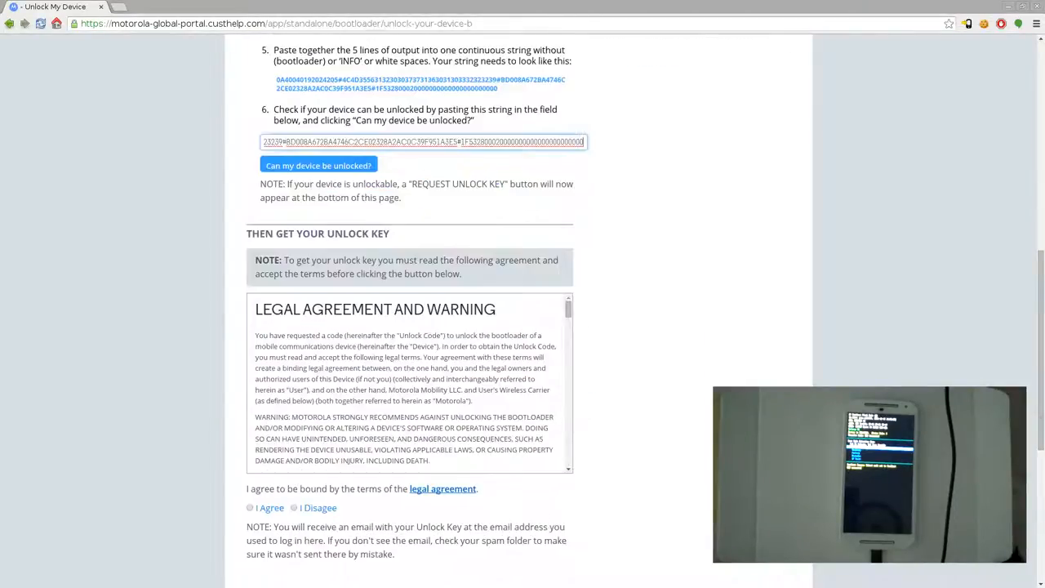
{"action": "scroll", "scroll_direction": "down", "scroll_amount": 3}
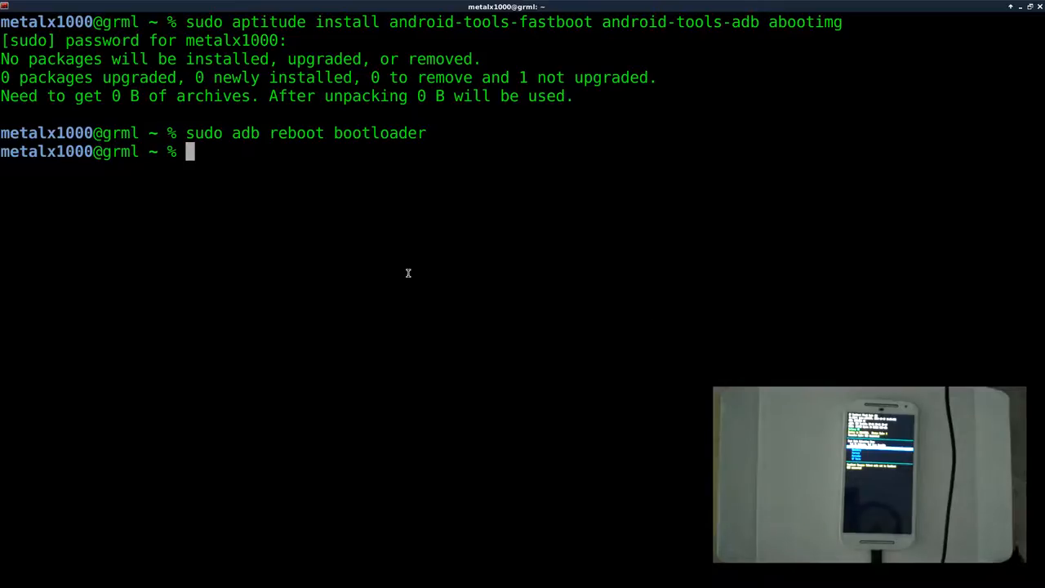
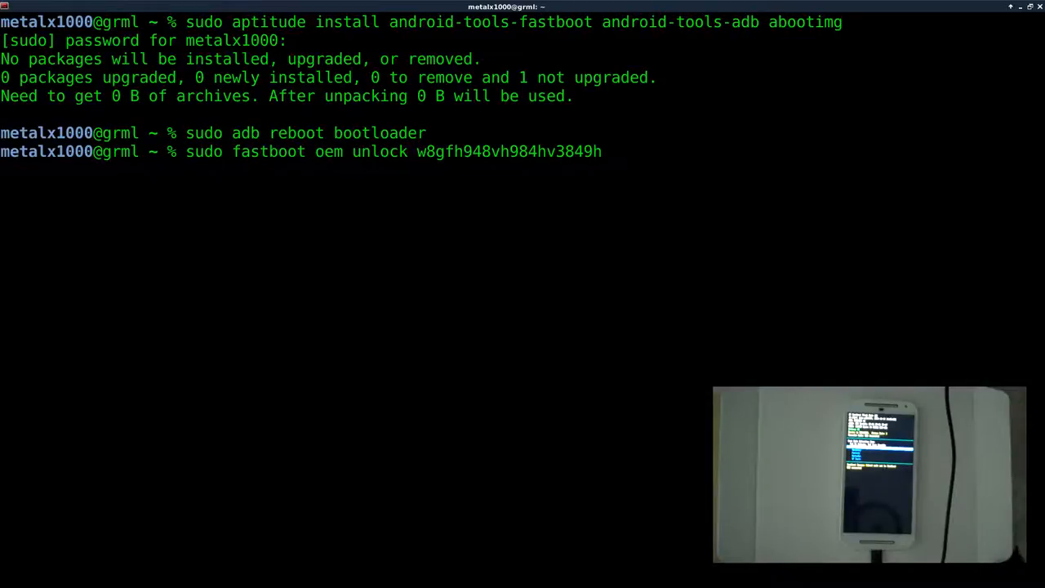
{"action": "mouse_move", "coordinate": [273, 259]}
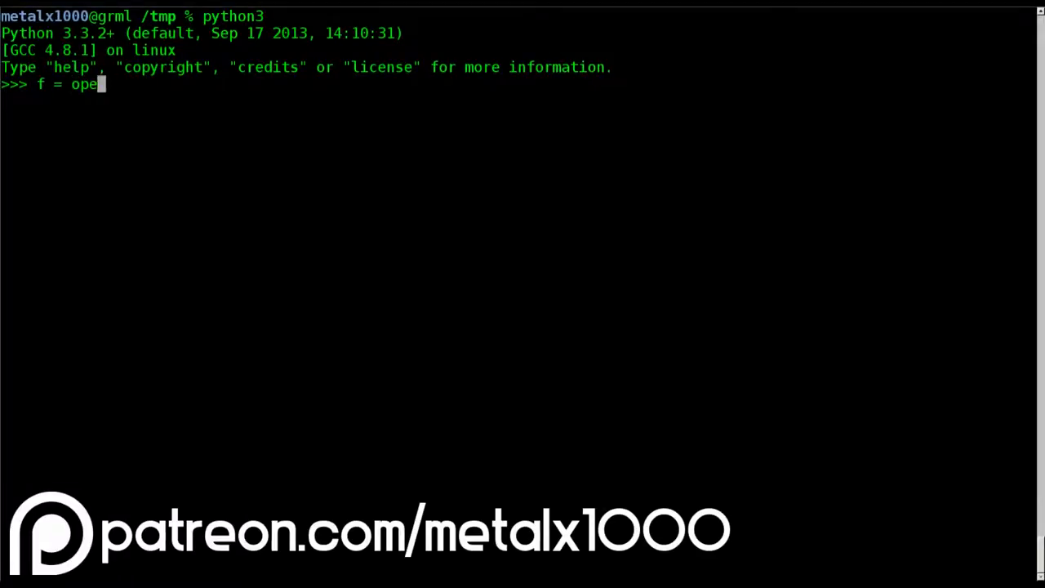
- Type f = open("file.txt", "") at the Python 3 prompt in /tmp
{"action": "type", "text": "n(\"file.txt\", \"\")"}
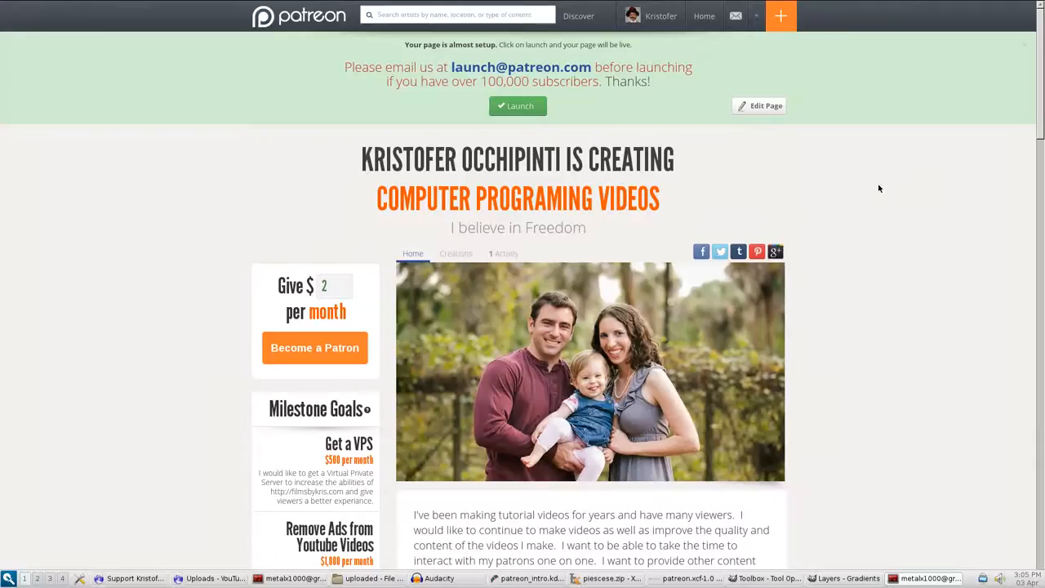
{"action": "scroll", "scroll_direction": "down", "scroll_amount": 3}
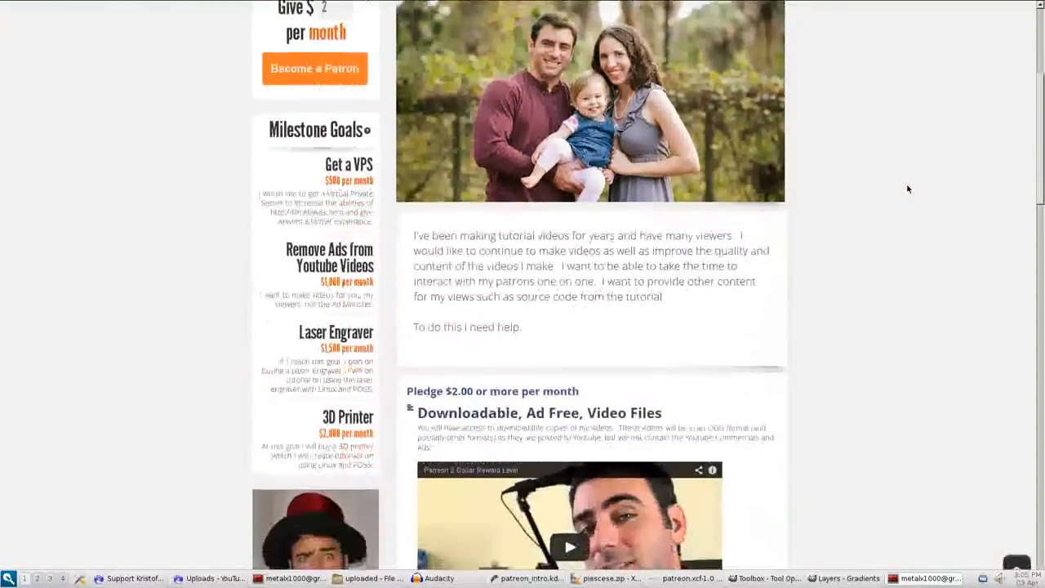
{"action": "scroll", "scroll_direction": "down", "scroll_amount": 3}
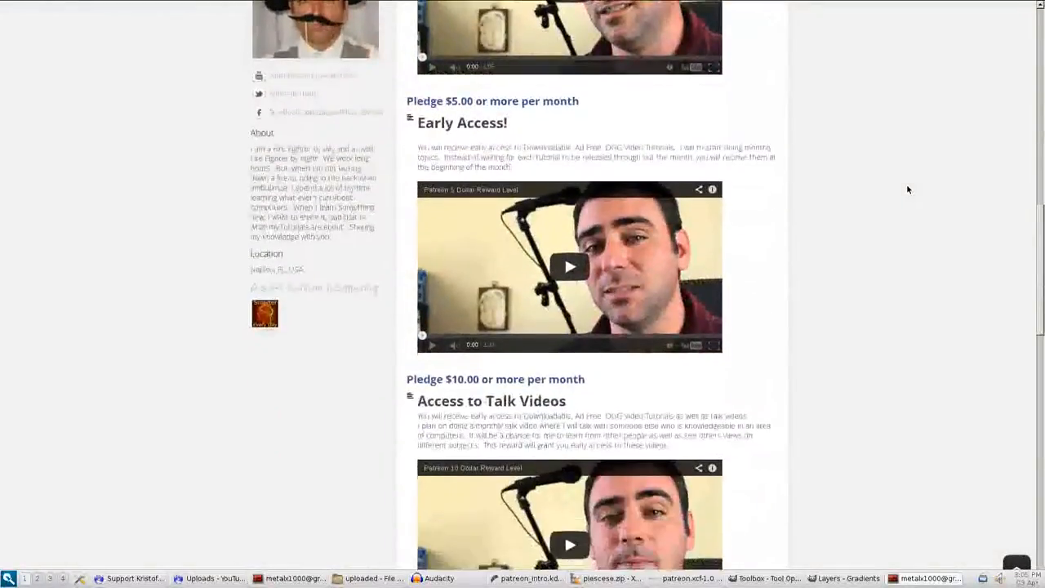
{"action": "scroll", "scroll_direction": "down", "scroll_amount": 3}
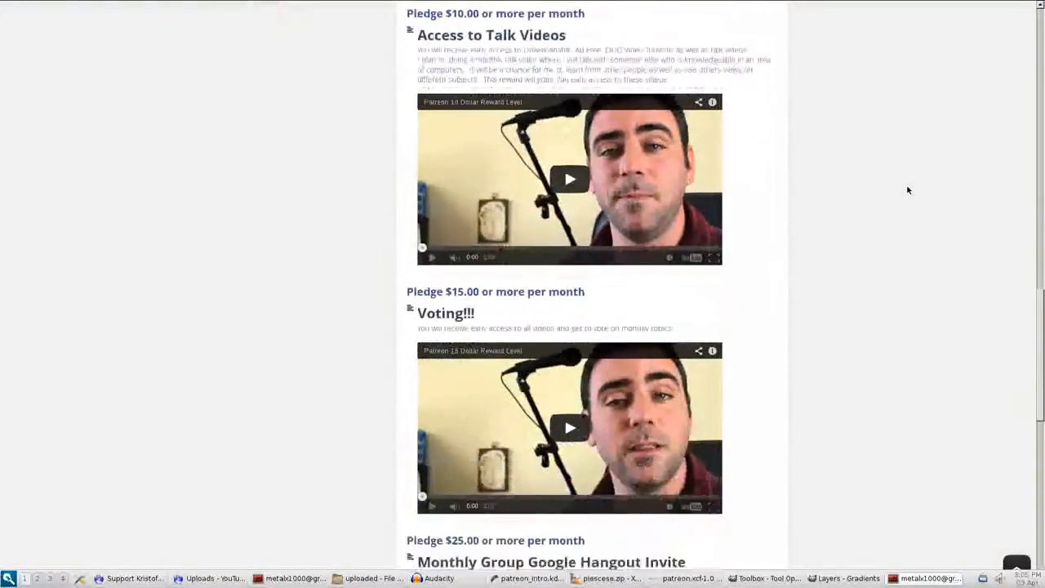
{"action": "scroll", "scroll_direction": "down", "scroll_amount": 3}
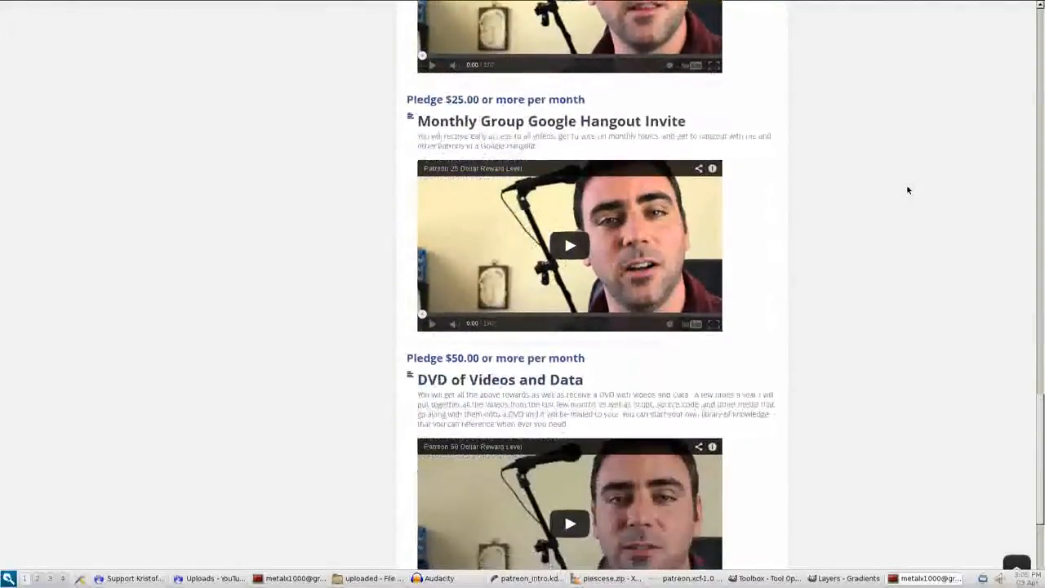
{"action": "scroll", "scroll_direction": "down", "scroll_amount": 3}
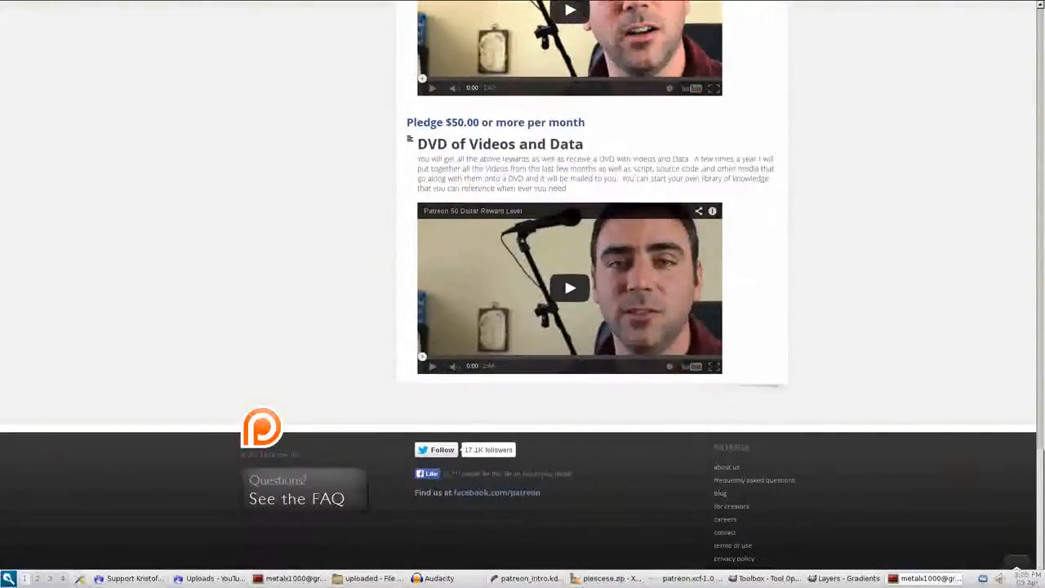